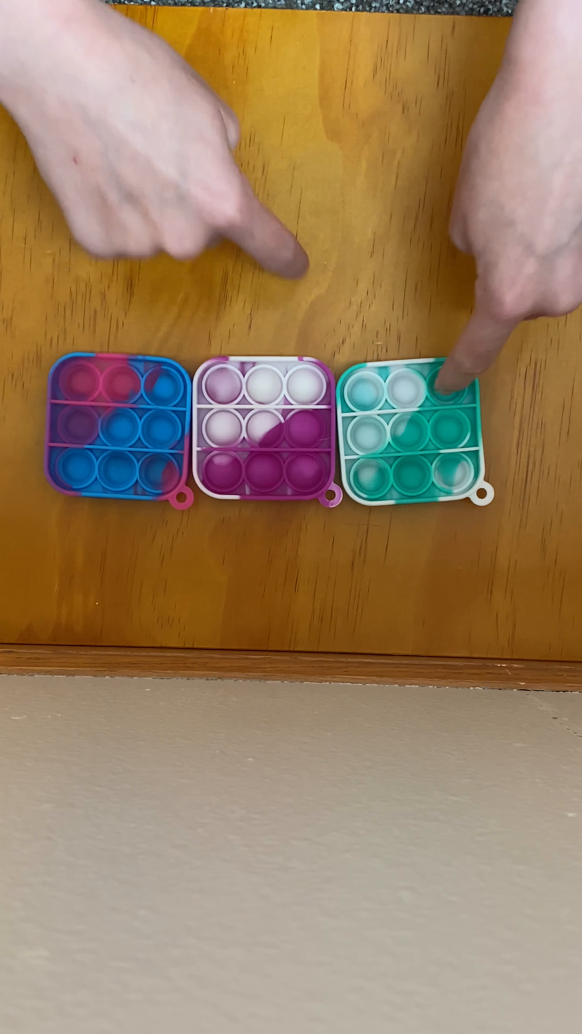
{"action": "left_click", "coordinate": [264, 409]}
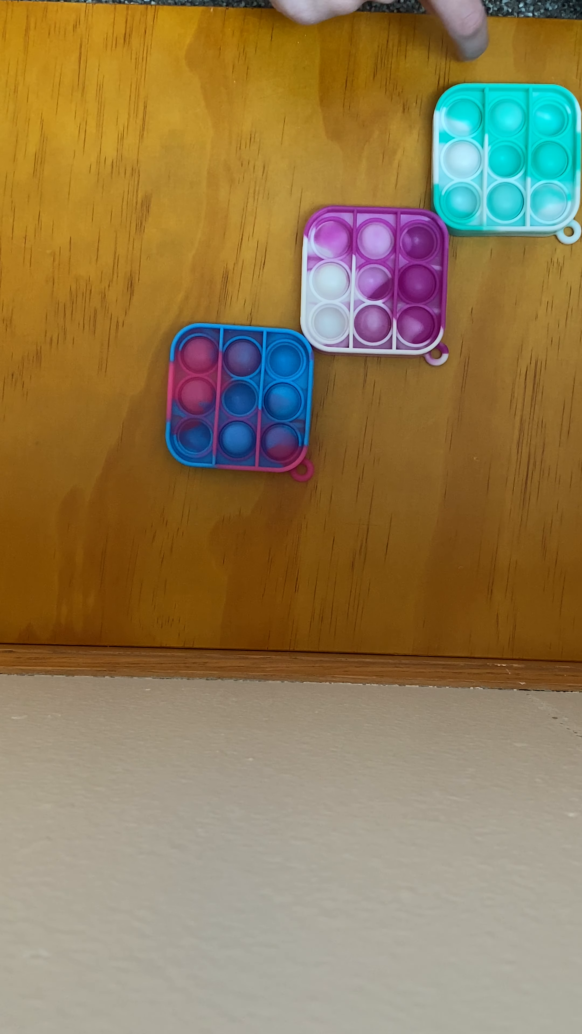
{"action": "left_click", "coordinate": [343, 244]}
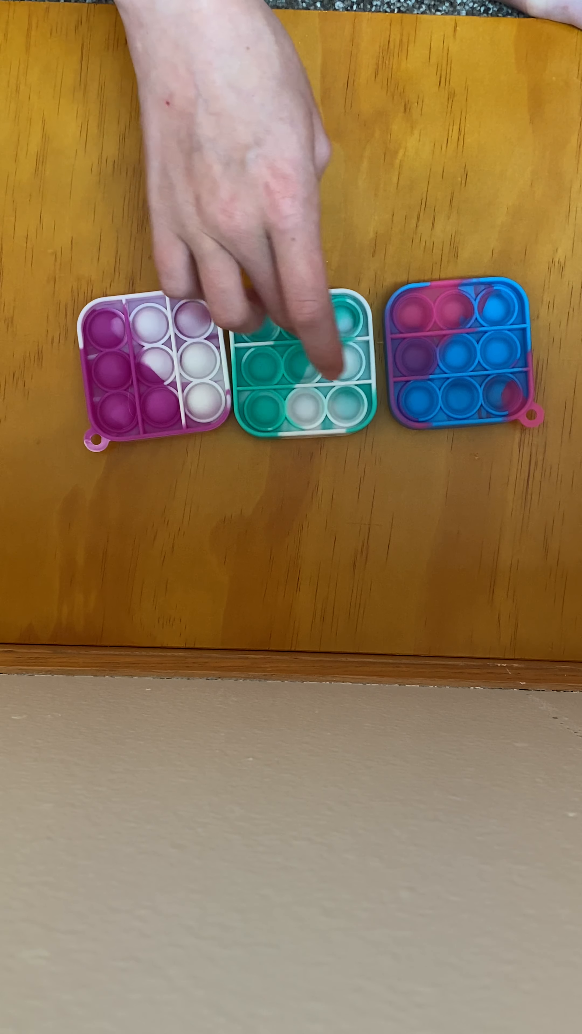
{"action": "left_click", "coordinate": [311, 356]}
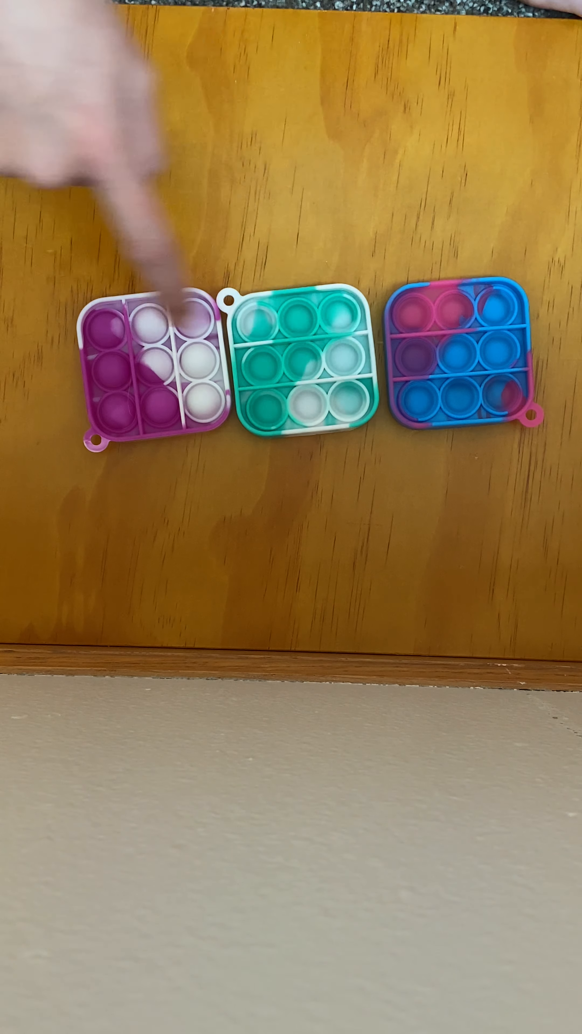